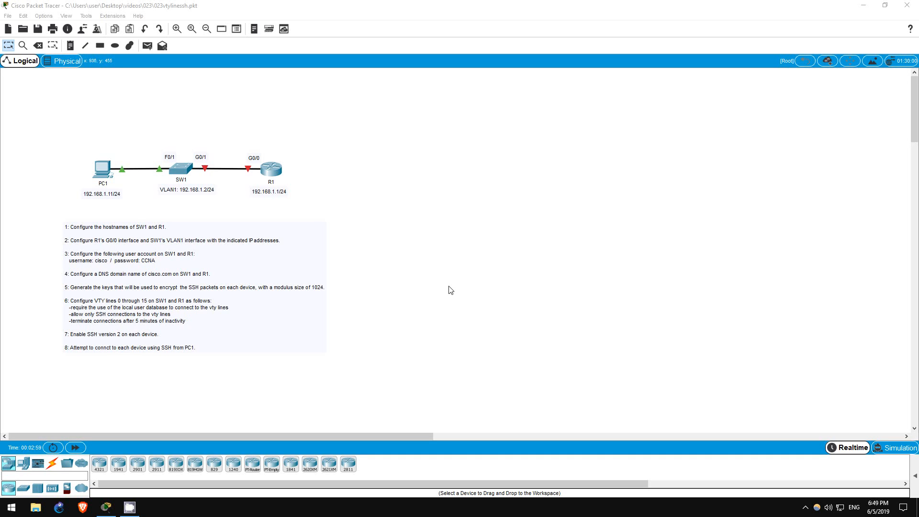
mouse_move(465, 201)
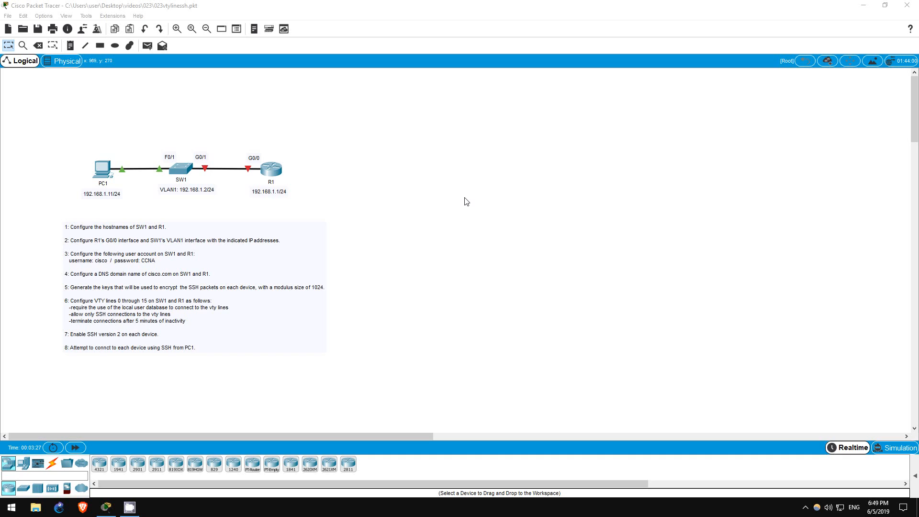
mouse_move(387, 190)
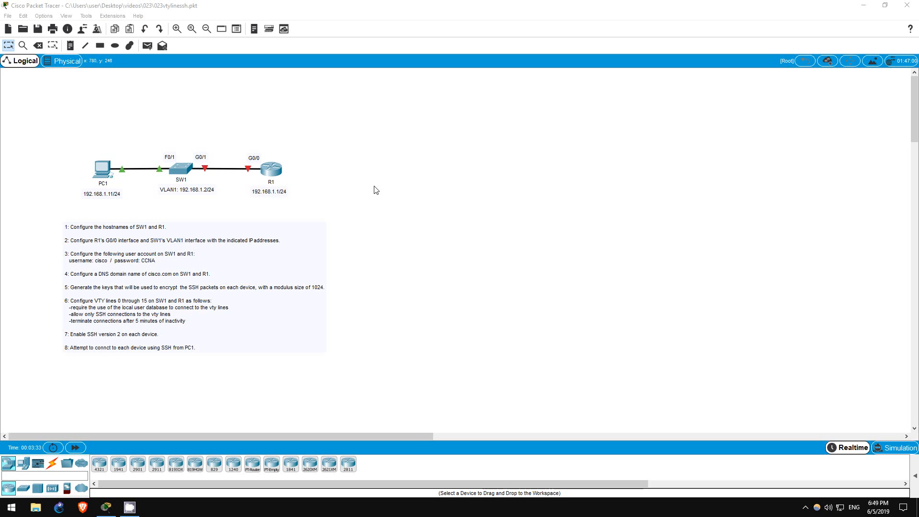
mouse_move(182, 195)
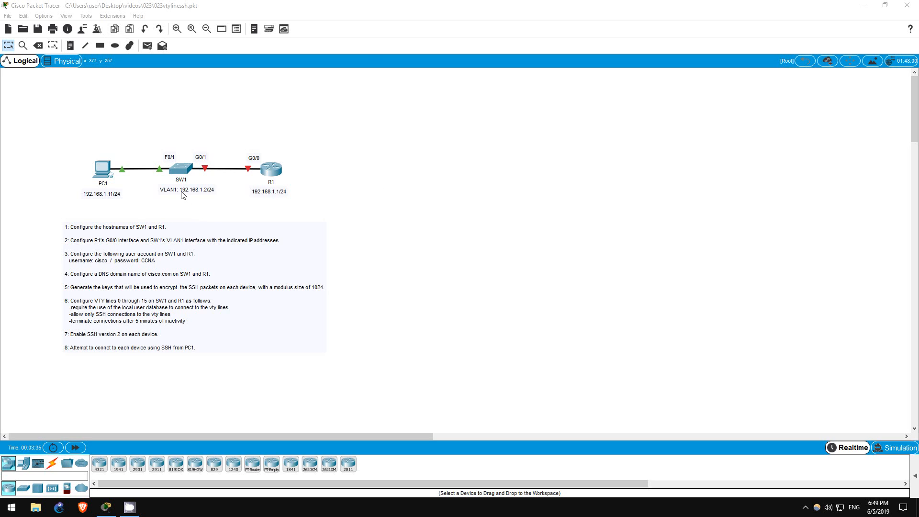
Enter configuration mode on the router and set its hostname to R1
double_click(181, 169)
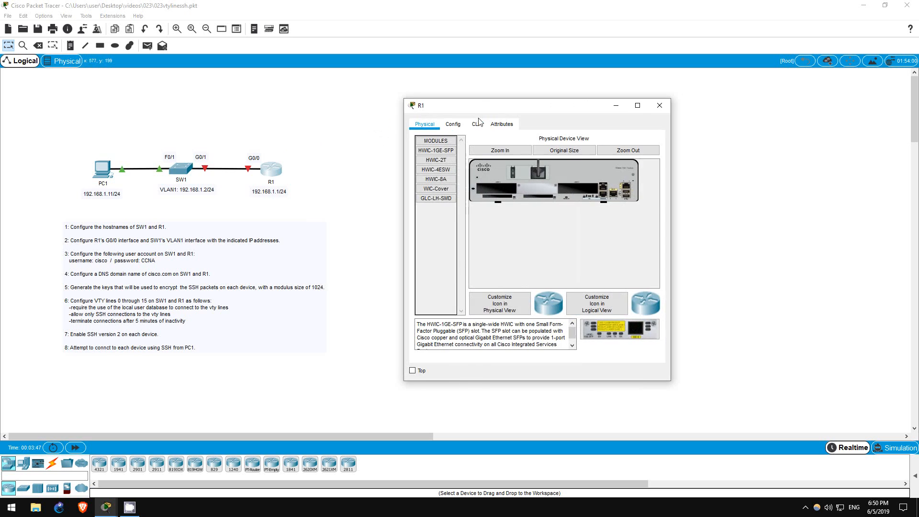
click(474, 123)
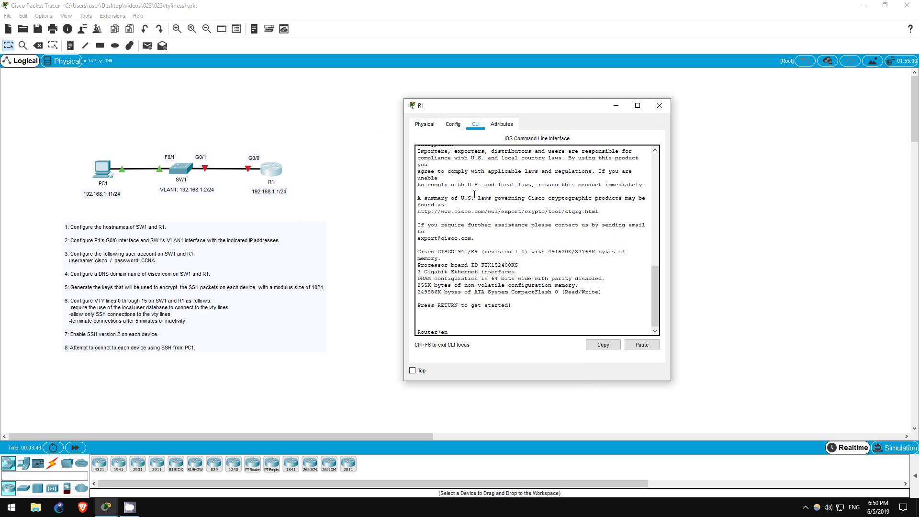
text(conf t)
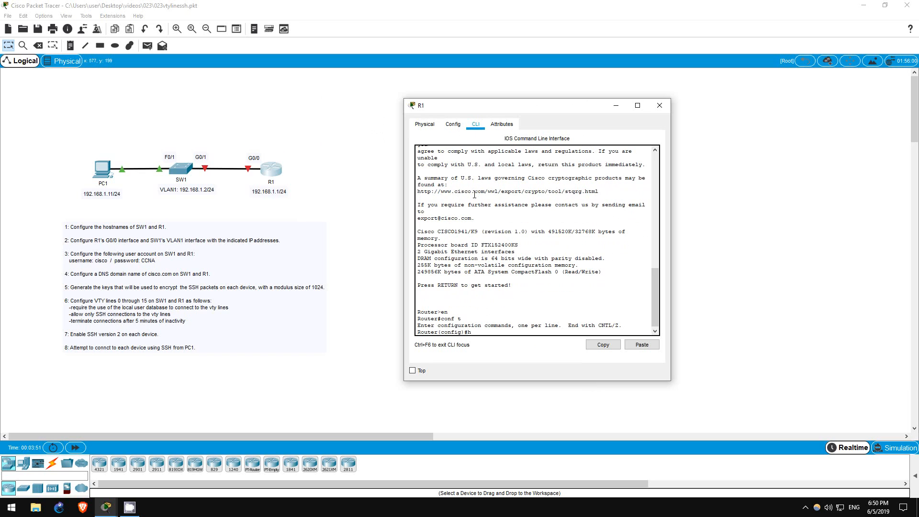
text(hostname R1)
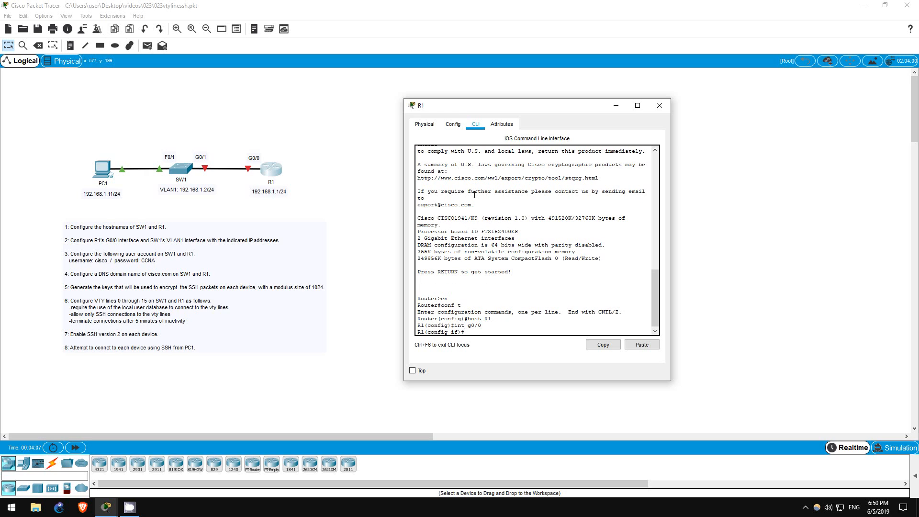
Address G0/0 as 192.168.1.1 255.255.255.0 and bring it up with no shut
text(ip add 192.168.1.1 255.255.255.0)
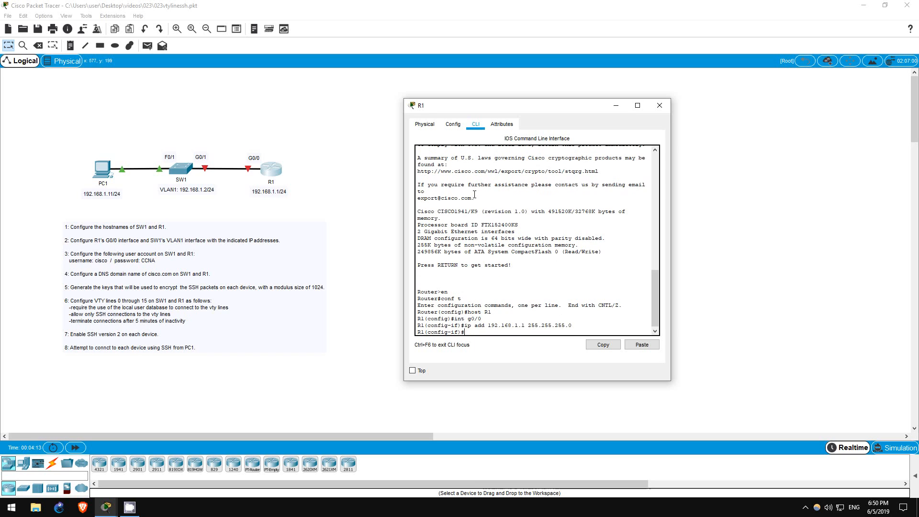
text(no shut)
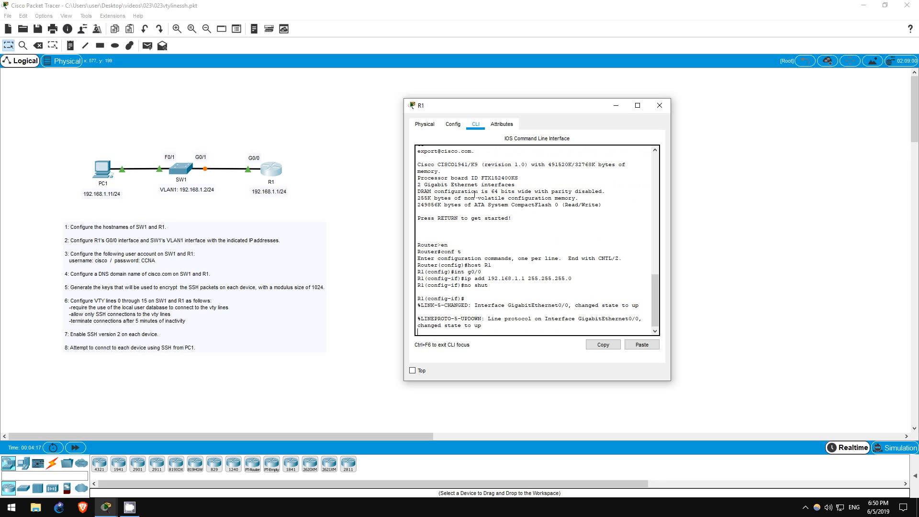
mouse_move(184, 175)
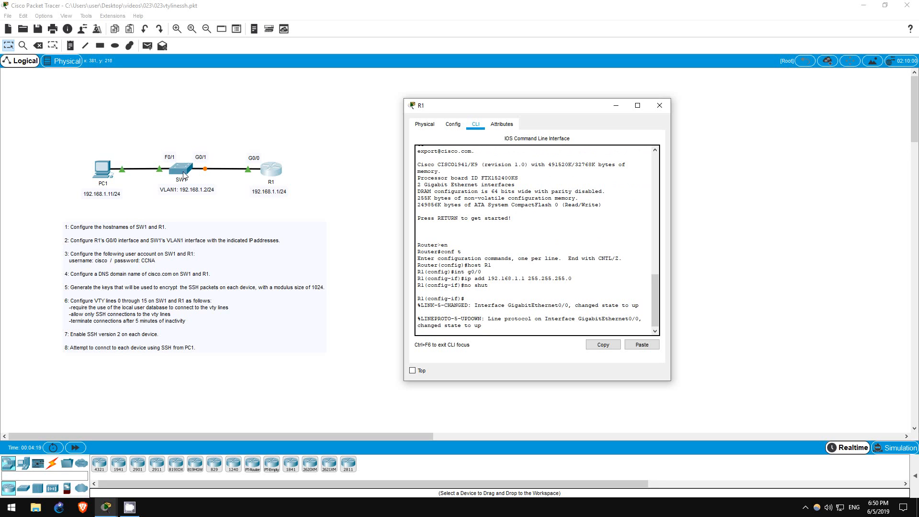
Give SW1's VLAN 1 interface 192.168.1.2 255.255.255.0 and enable it
click(181, 172)
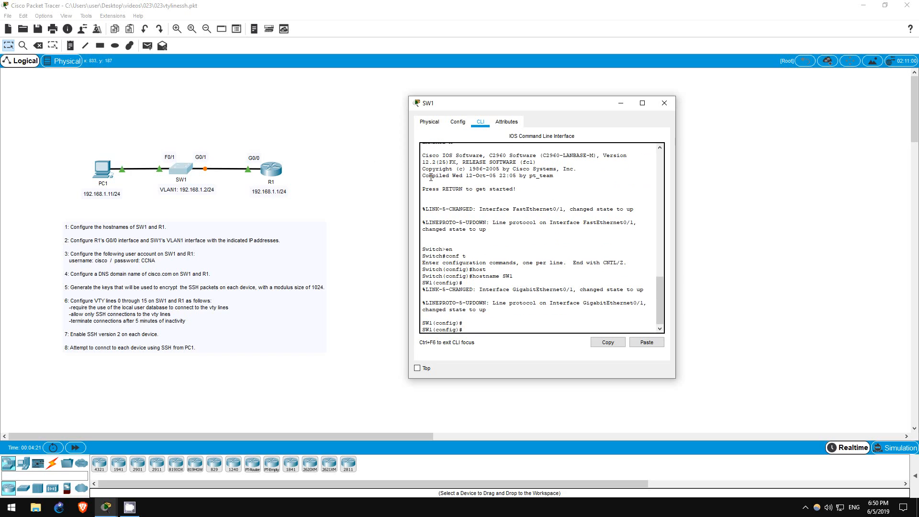
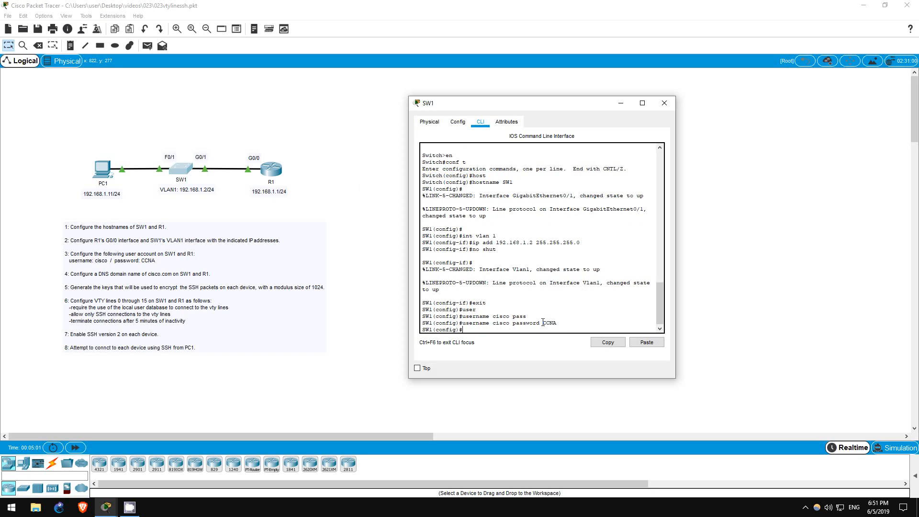
double_click(547, 322)
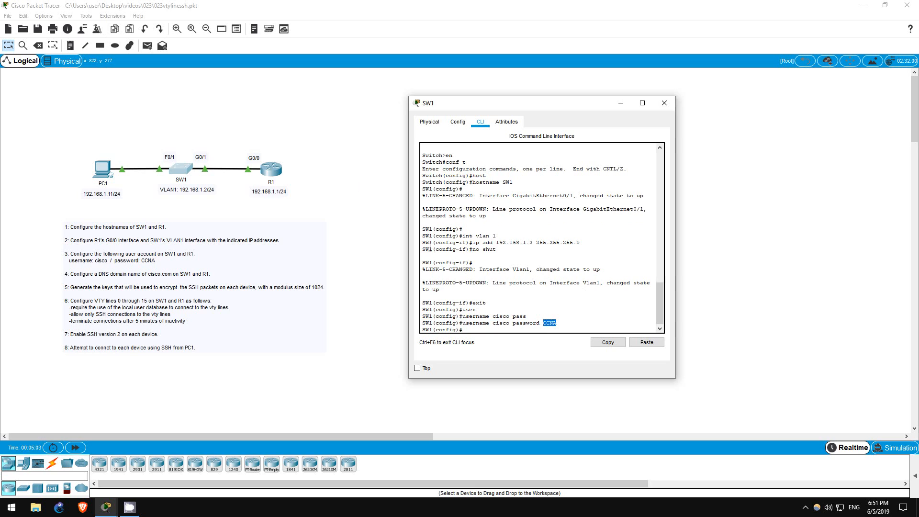
On R1 add user cisco password CCNA and domain name cisco.com, then return to the topology
click(269, 169)
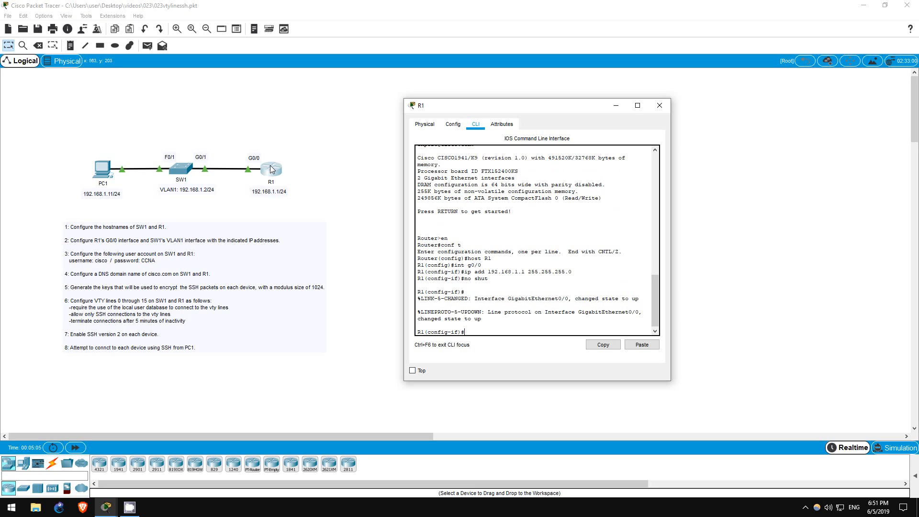
text(exit)
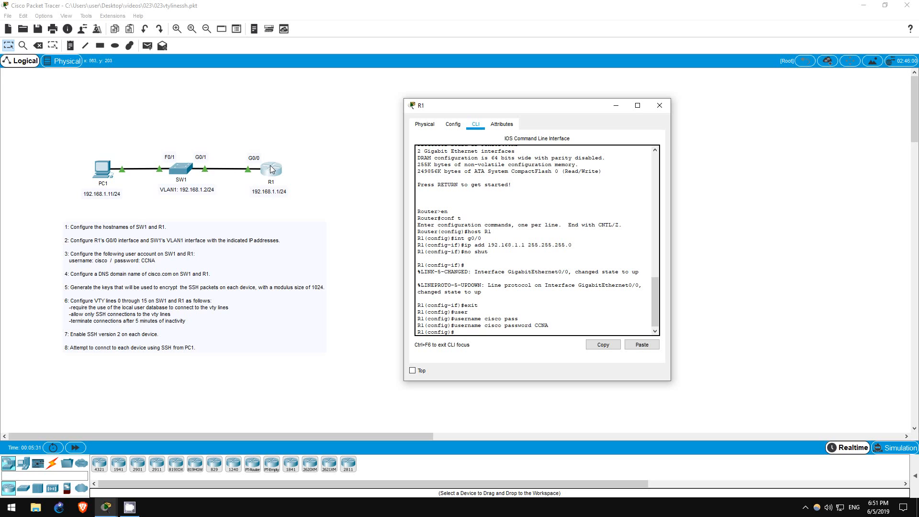
text(ip)
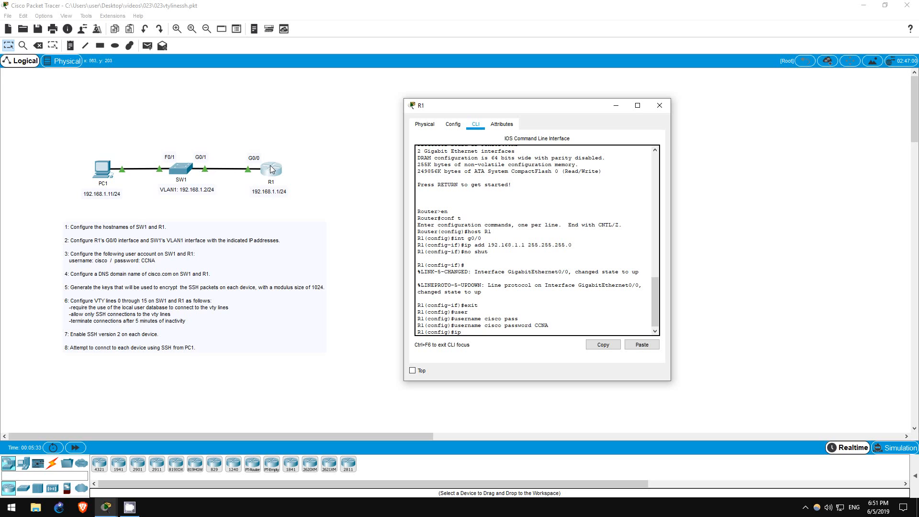
text(domain)
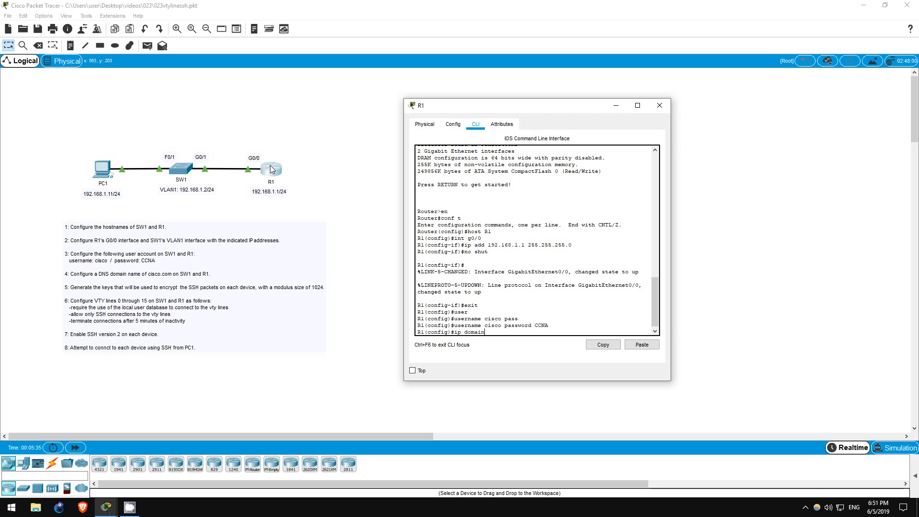
text(-name)
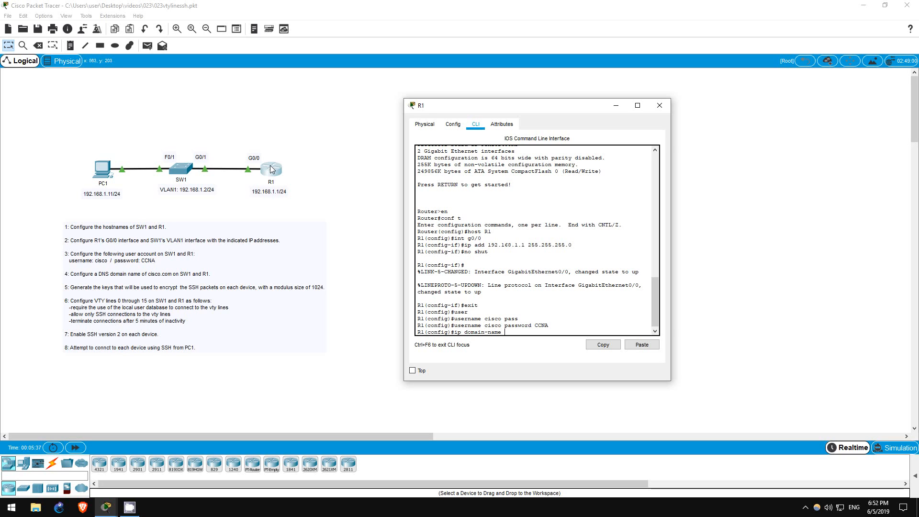
text(cisco.com)
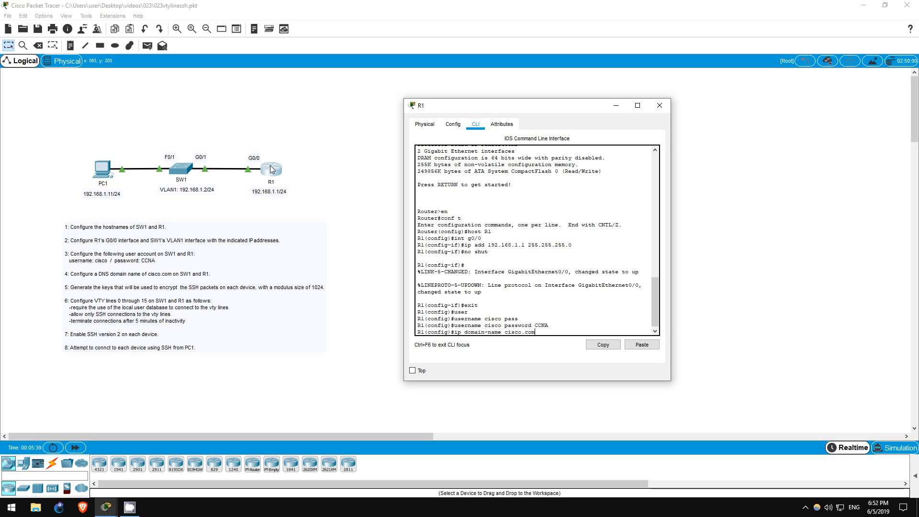
click(659, 105)
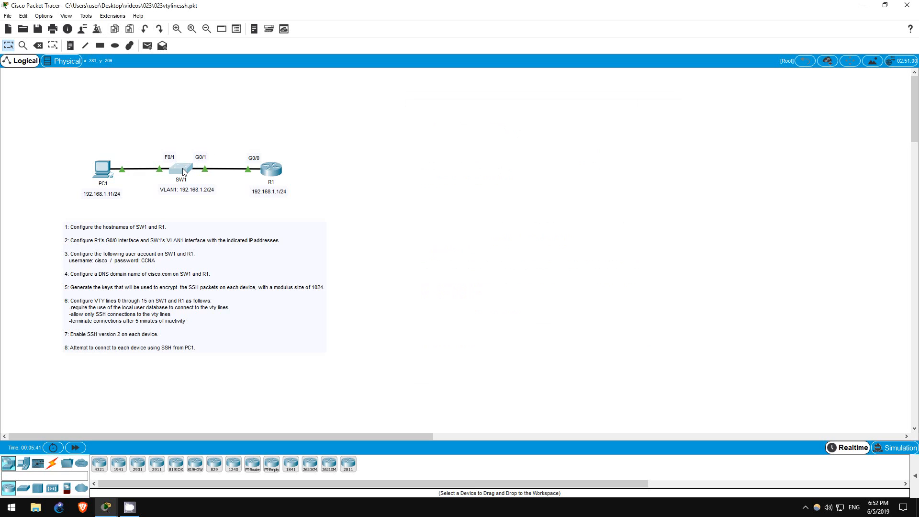
Set SW1's domain name to cisco.com
double_click(181, 171)
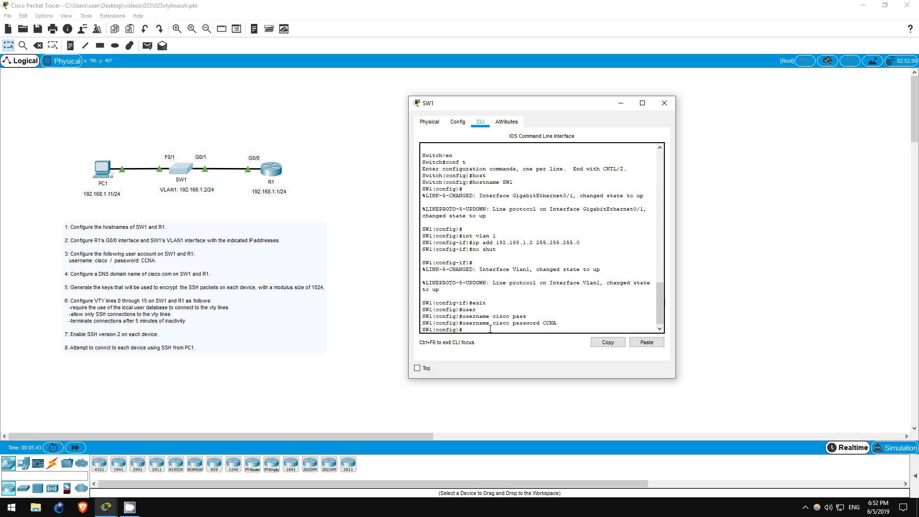
text(ip domain)
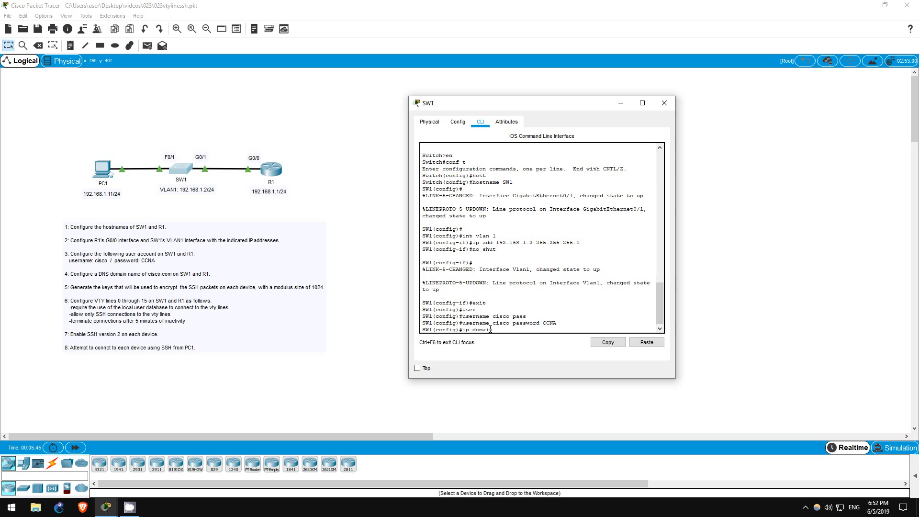
text(-name cisco.com)
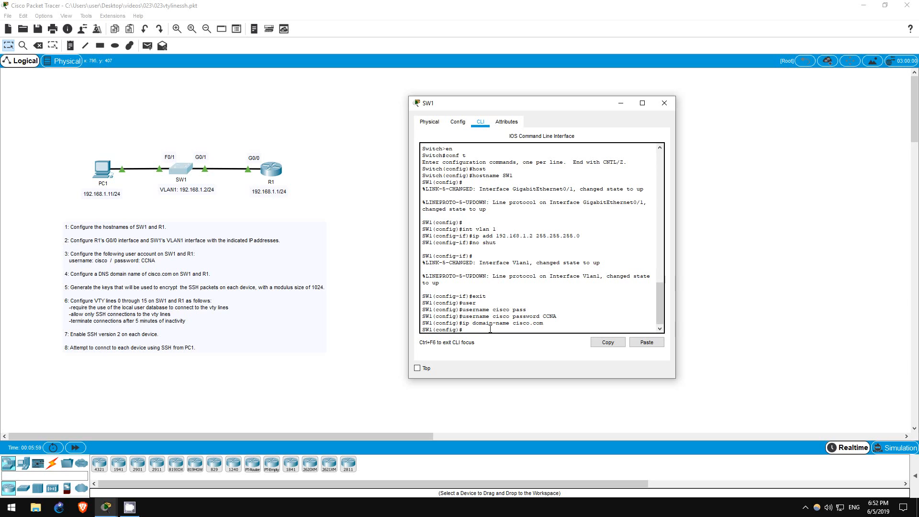
Generate RSA keys on SW1 with a 1024-bit modulus
text(crypto key generate rs)
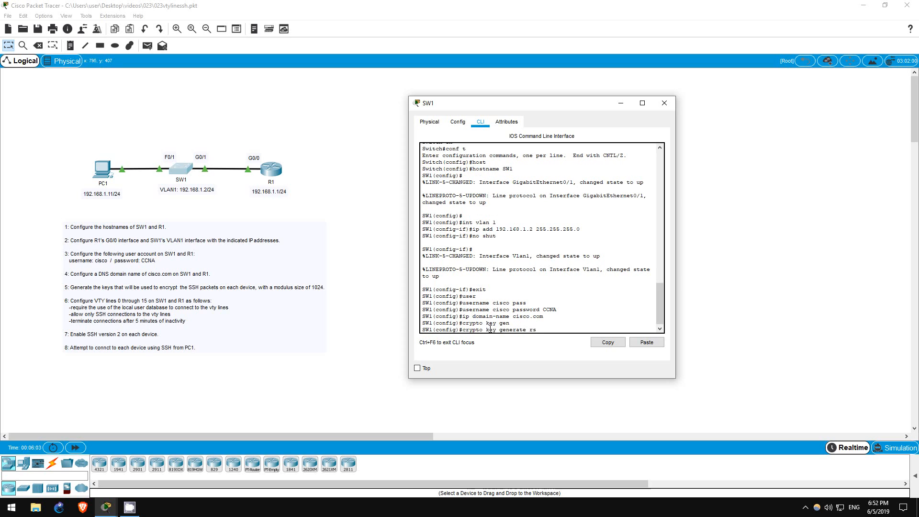
key(Return)
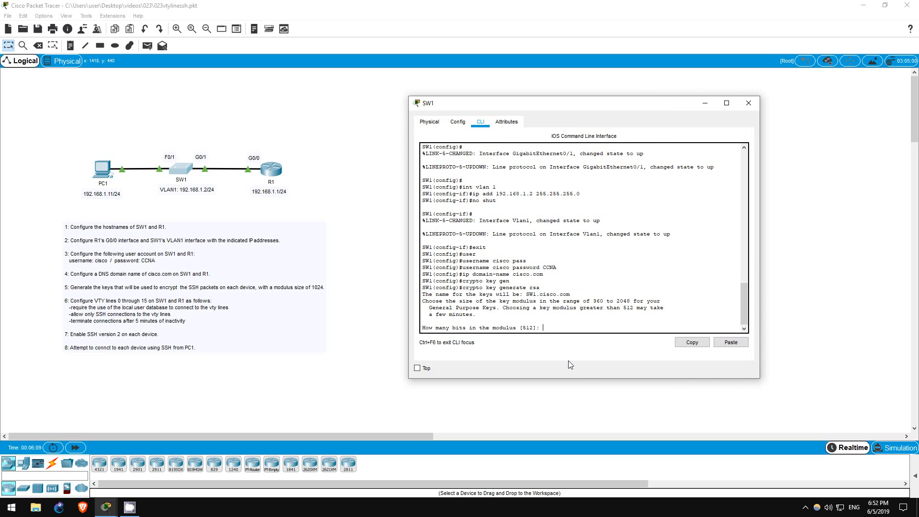
mouse_move(578, 369)
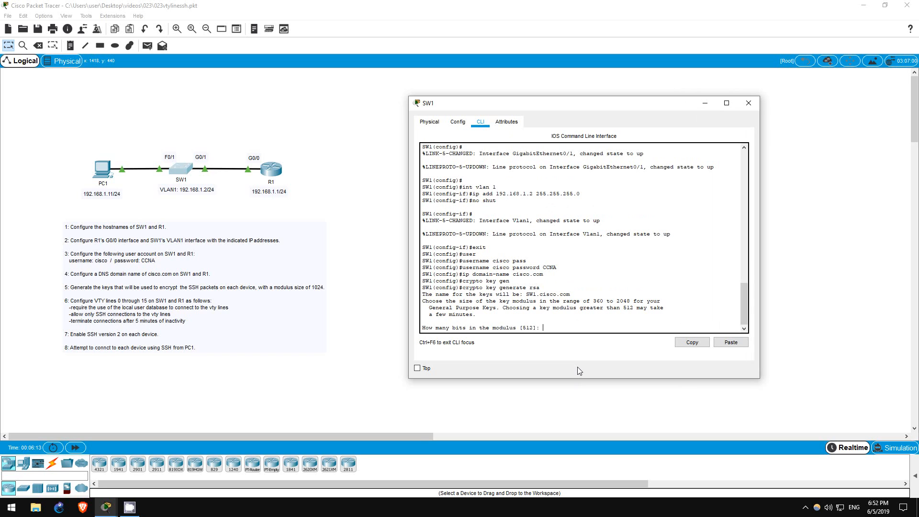
text(1024)
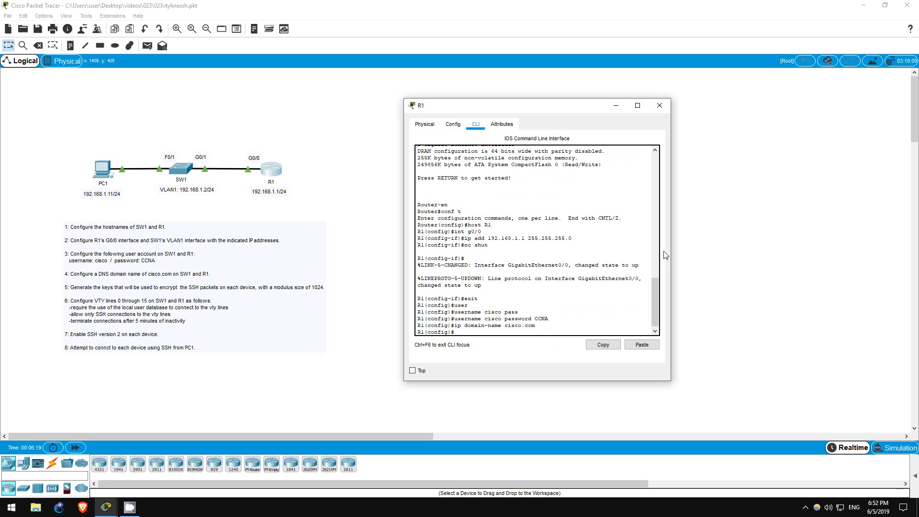
Run crypto key generate rsa on R1 with a 1024-bit modulus
text(crypto key g)
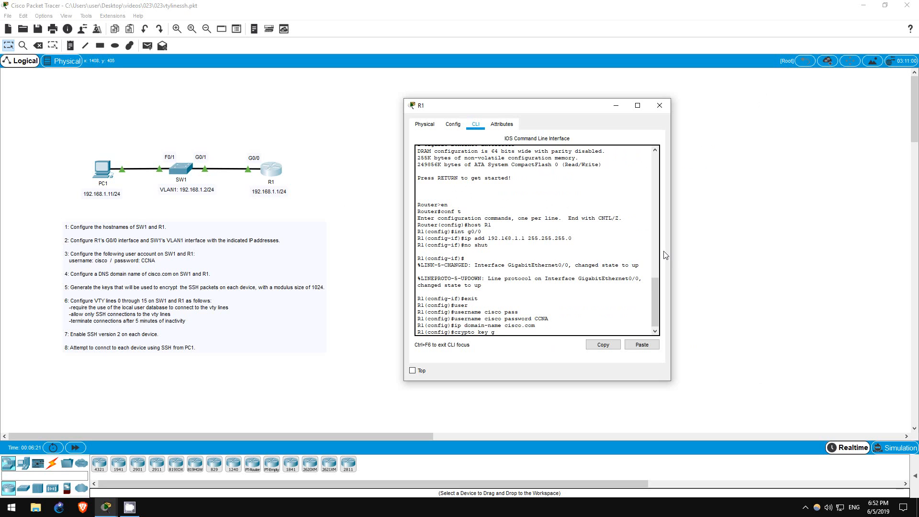
text(enerate rsa)
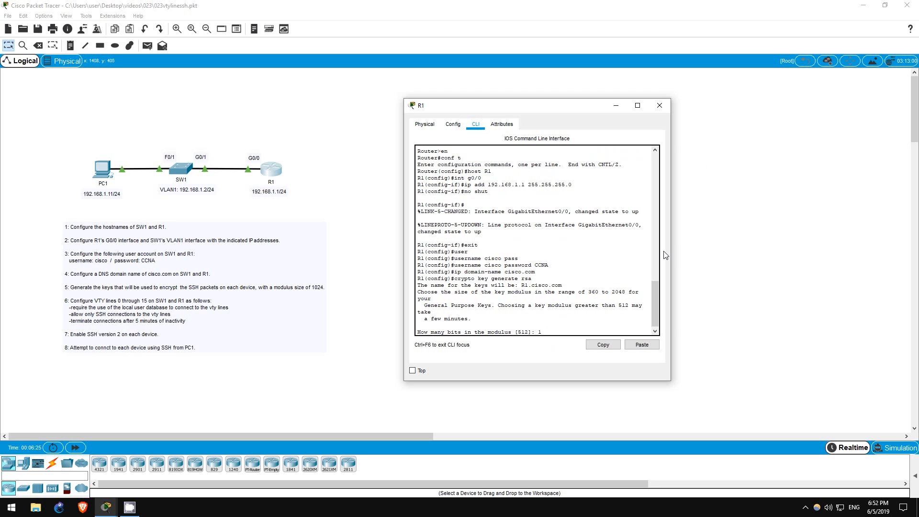
text(1024)
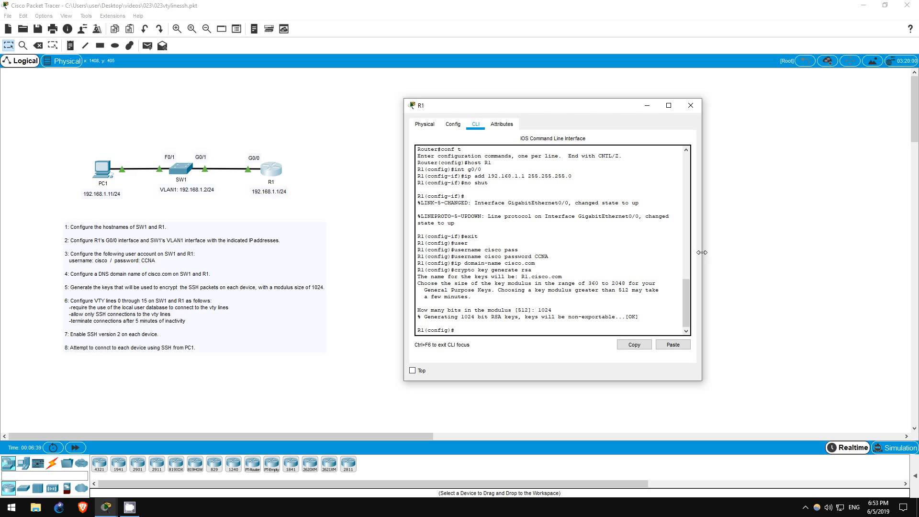
Configure R1's VTY lines 0–15 for local login
text(line)
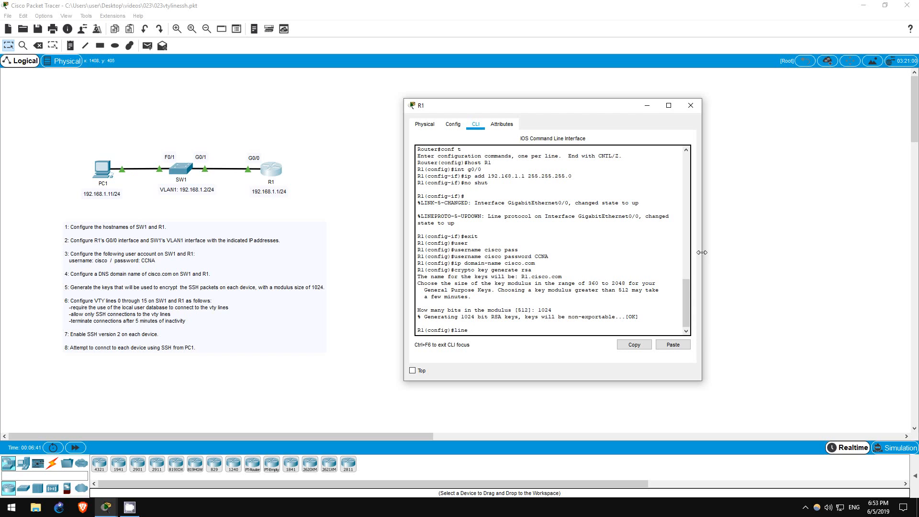
text(vty 0 15)
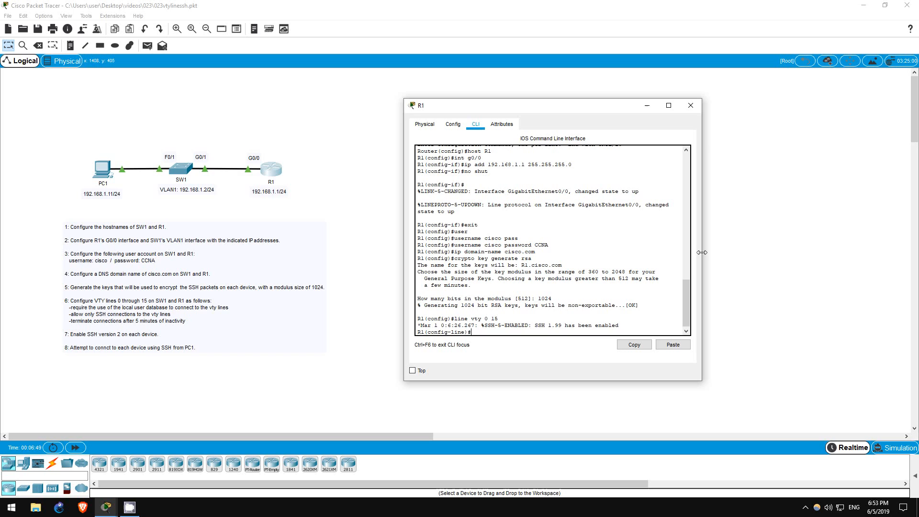
text(login local)
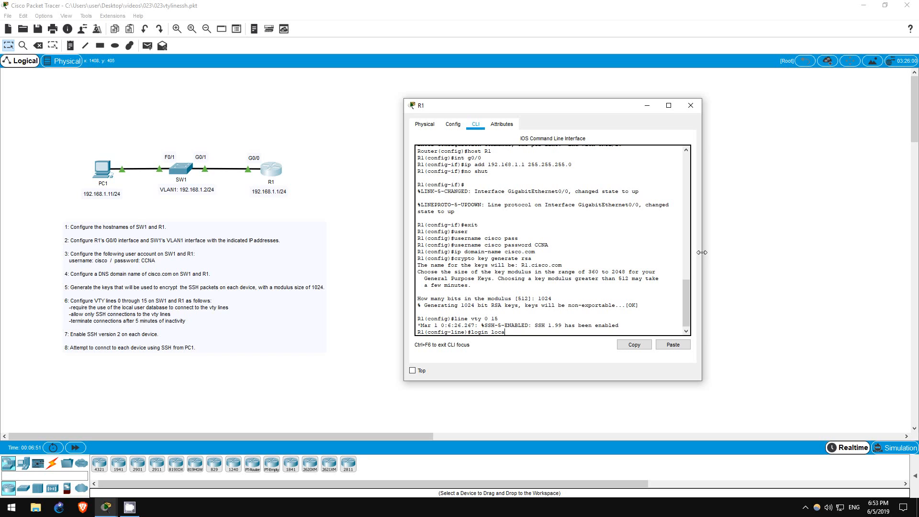
key(Return)
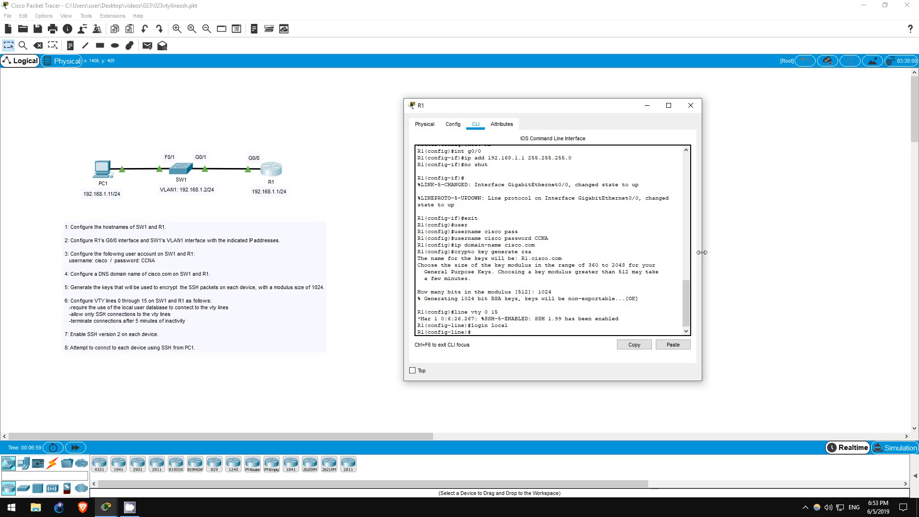
Restrict R1's VTY lines to SSH transport and set a 5-minute exec-timeout
text(transport input)
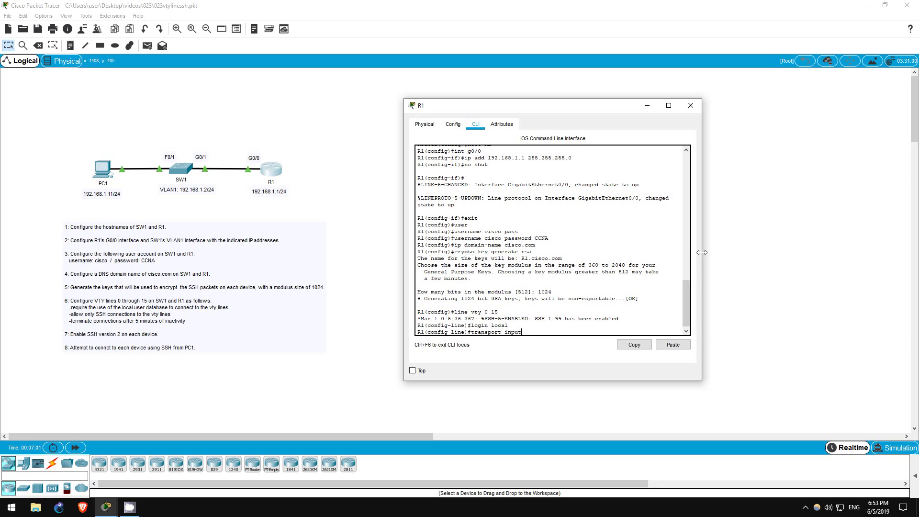
text(telne)
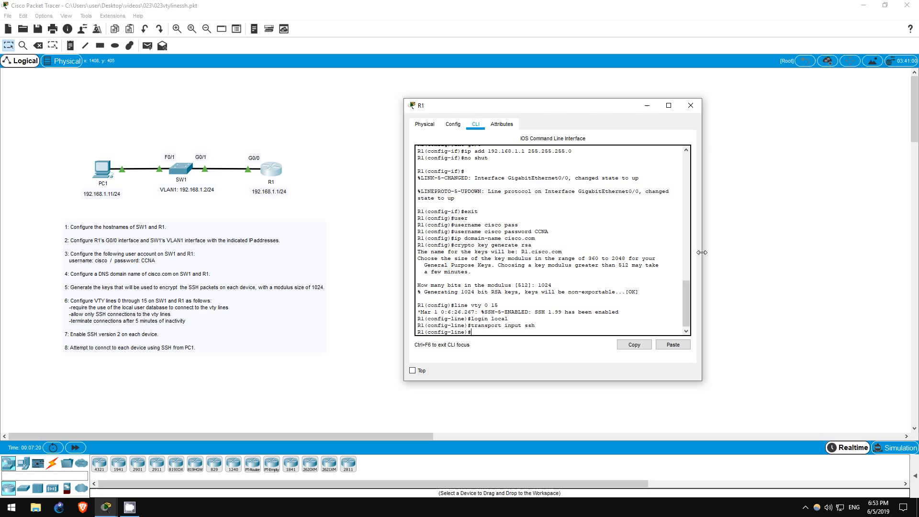
text(exec)
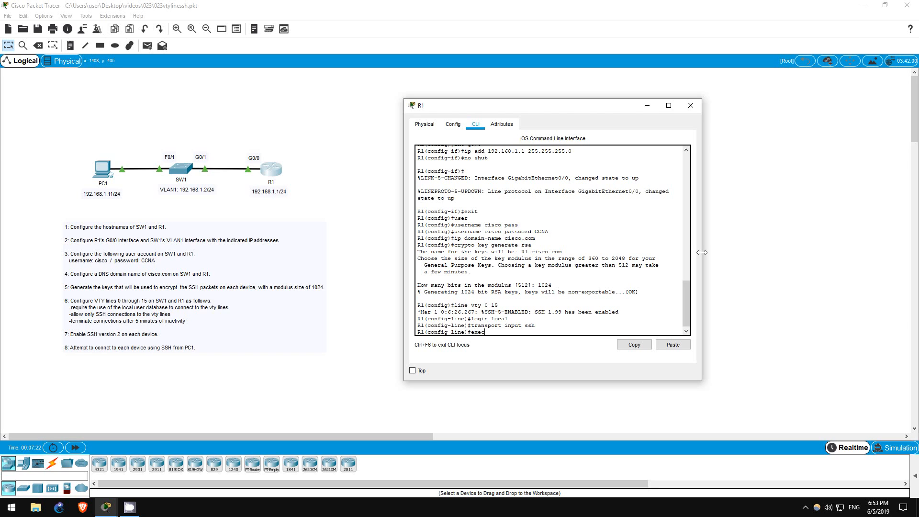
text(exec-timeout)
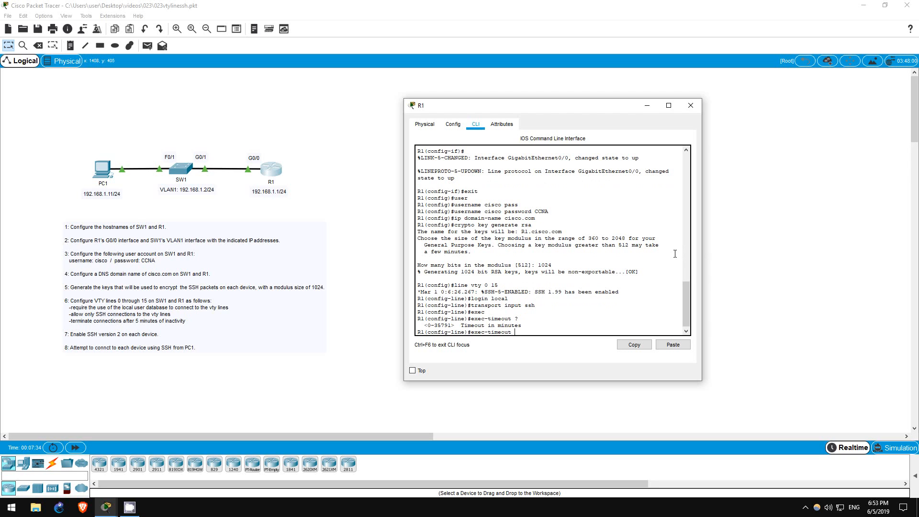
mouse_move(612, 281)
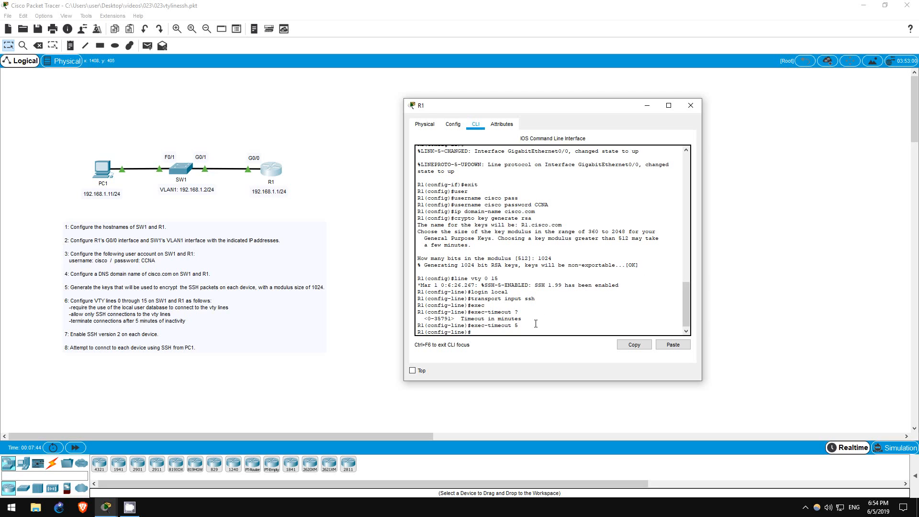
mouse_move(396, 288)
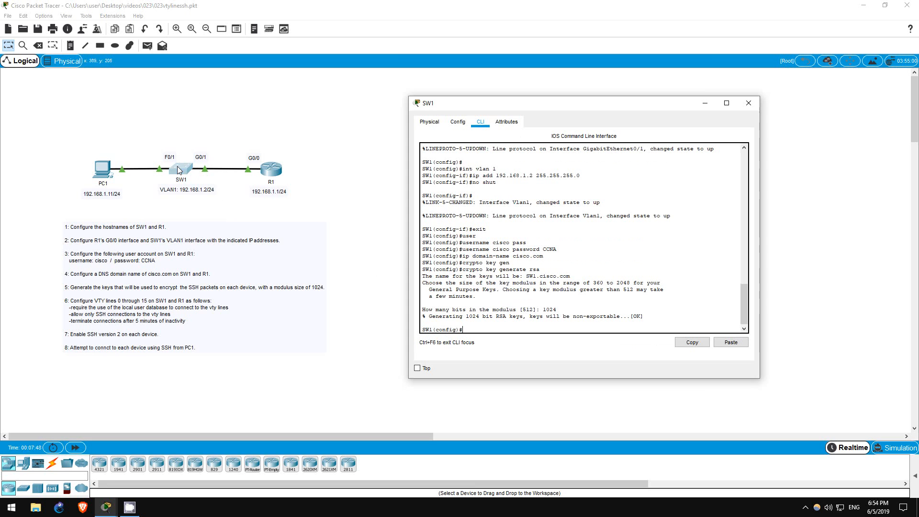
Configure SW1's VTY lines 0–15 for local login
text(line)
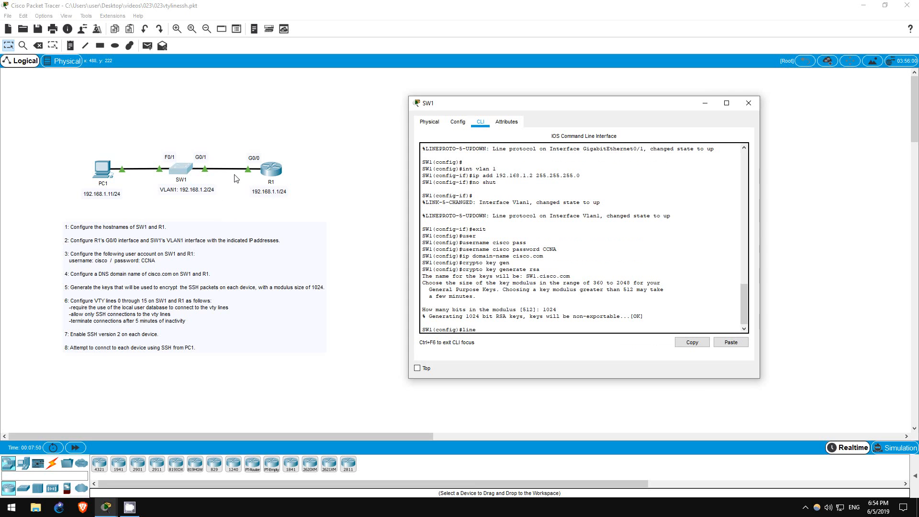
text(vty 0 1)
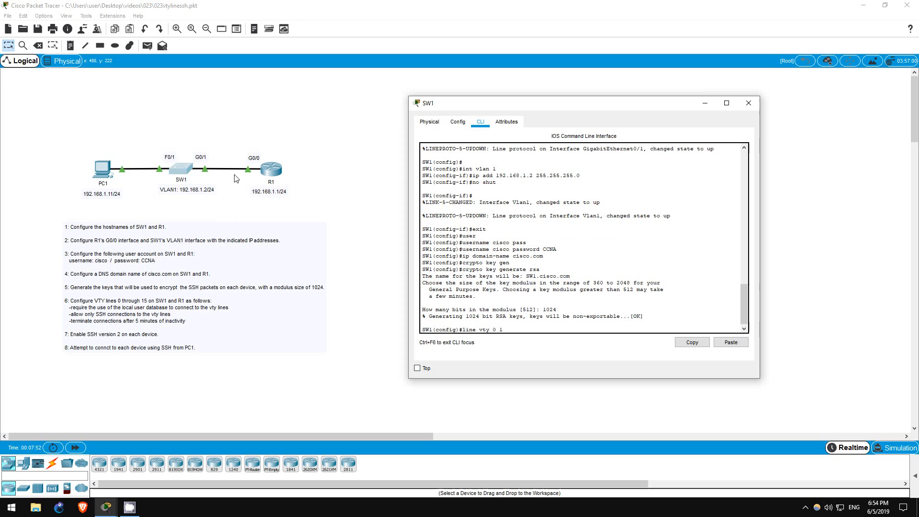
text(5)
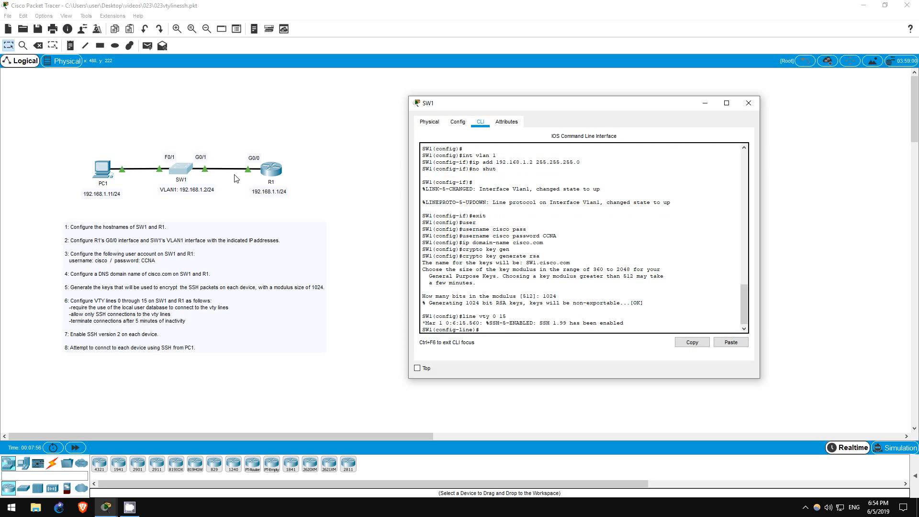
text(login local)
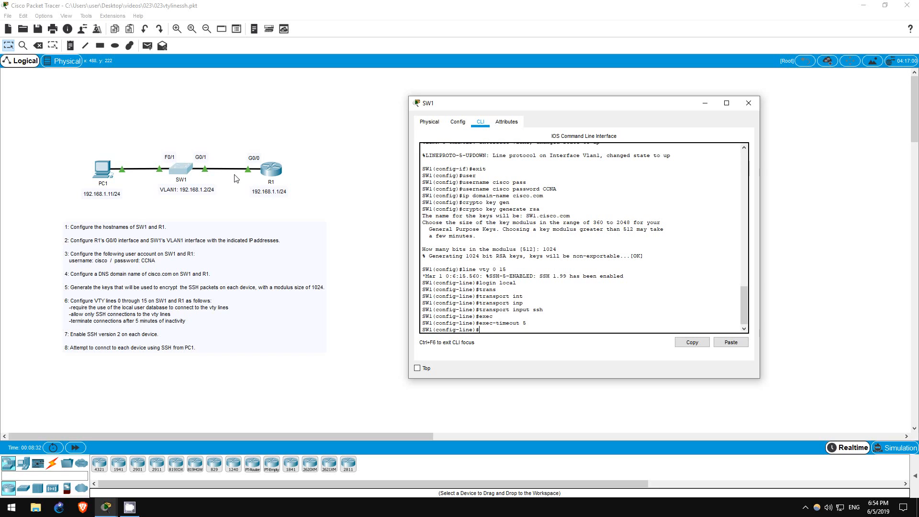
Exit line configuration and begin the ip ssh version command on SW1
text(ex)
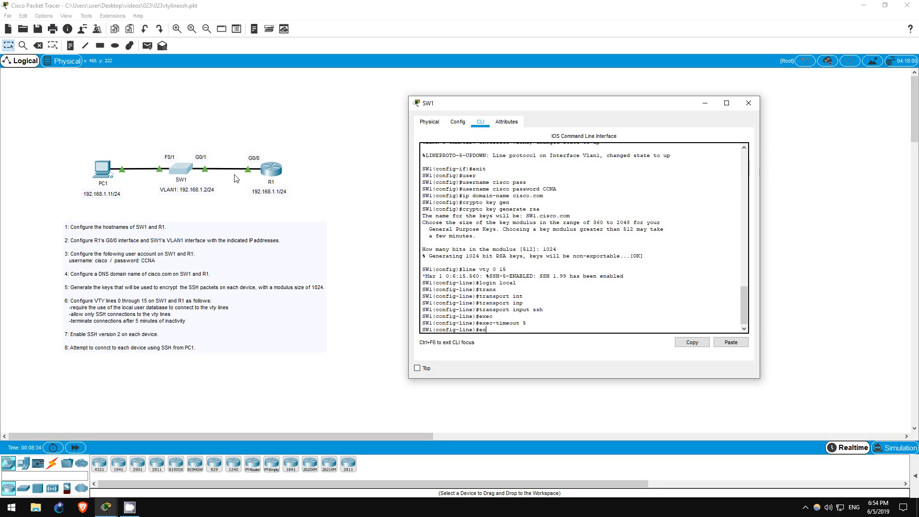
key(Return)
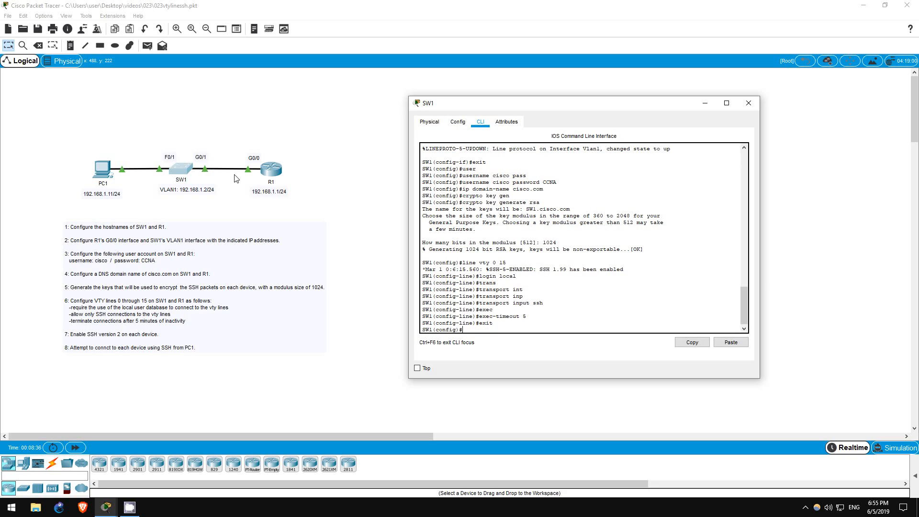
text(ip ssh versi)
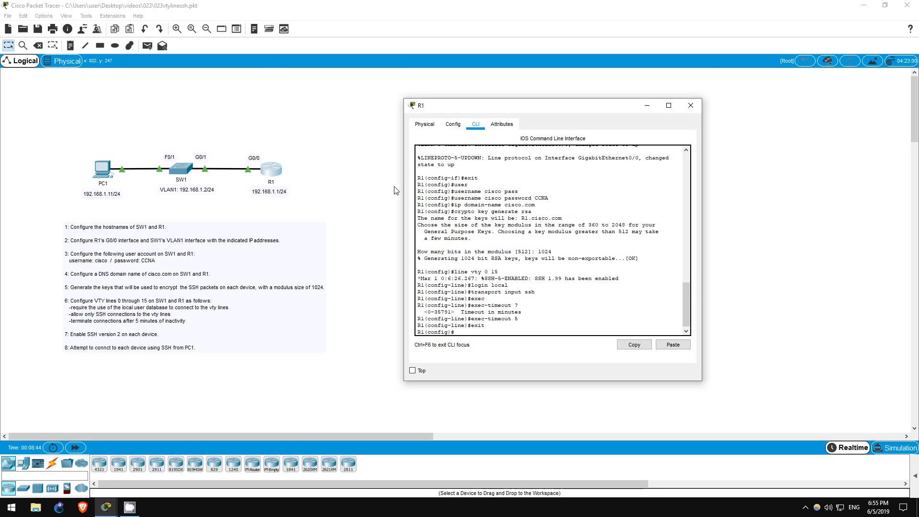
Apply ip ssh version 2 on R1 and bring up PC1's device window
text(ip)
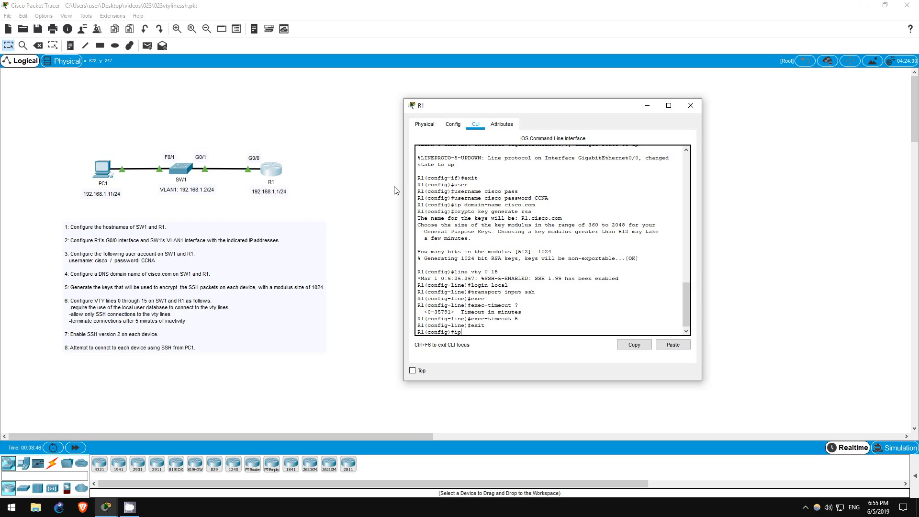
text(ssh ver)
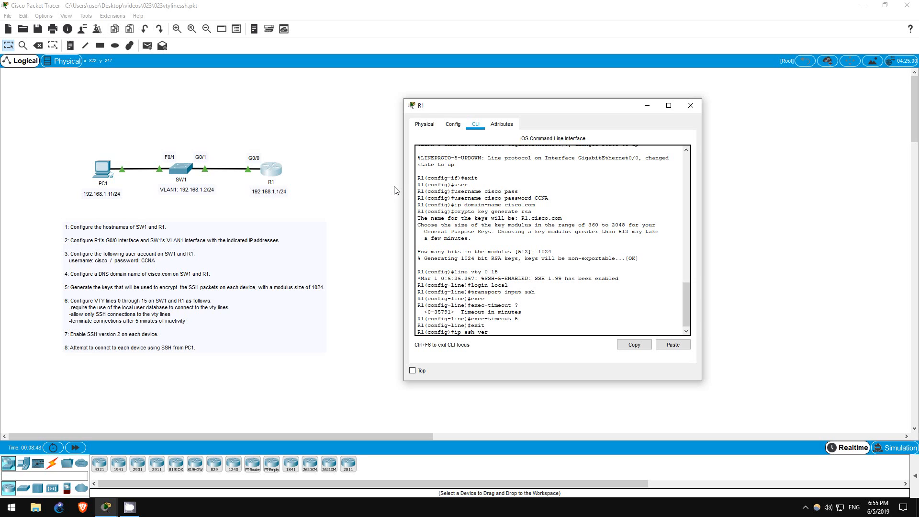
key(Return)
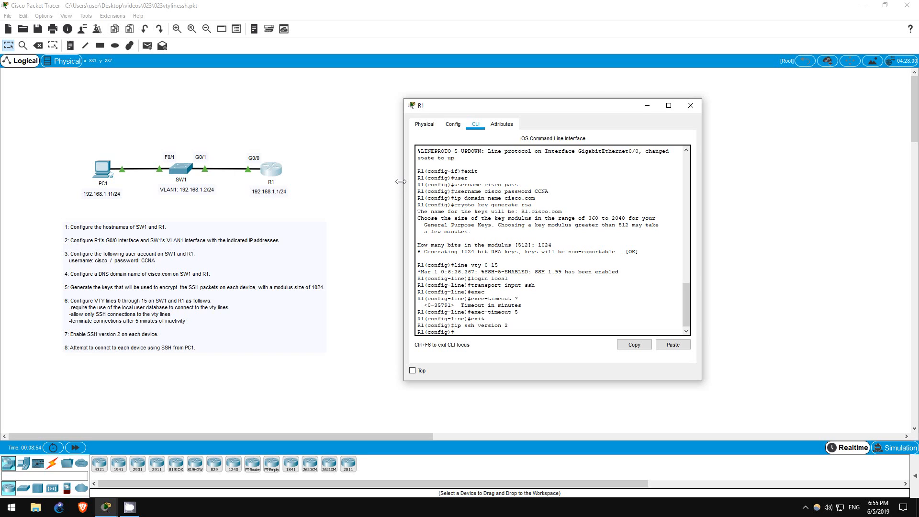
double_click(102, 168)
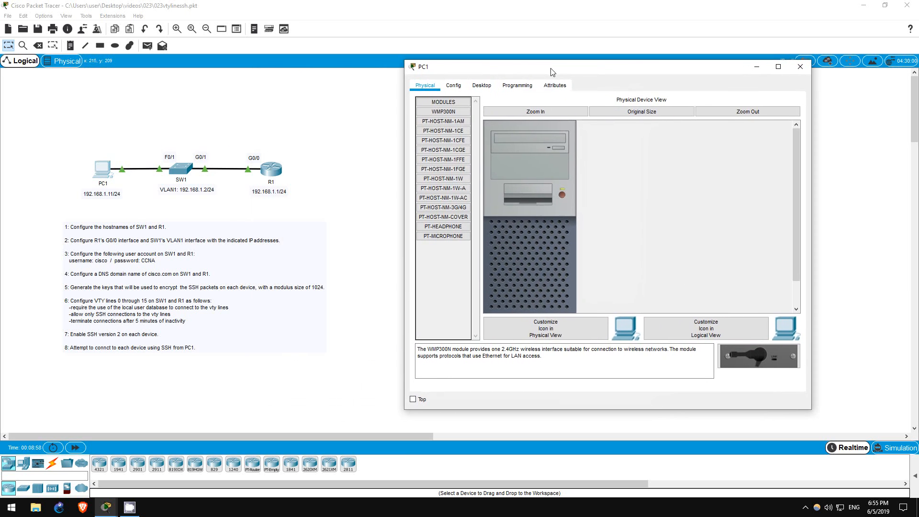
From PC1's command prompt attempt telnet 192.168.1.2 and see it refused
click(481, 86)
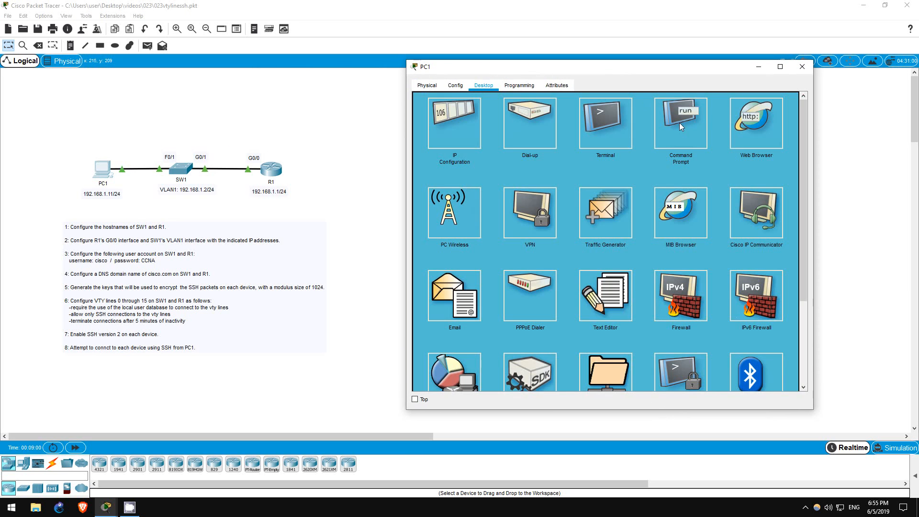
click(680, 122)
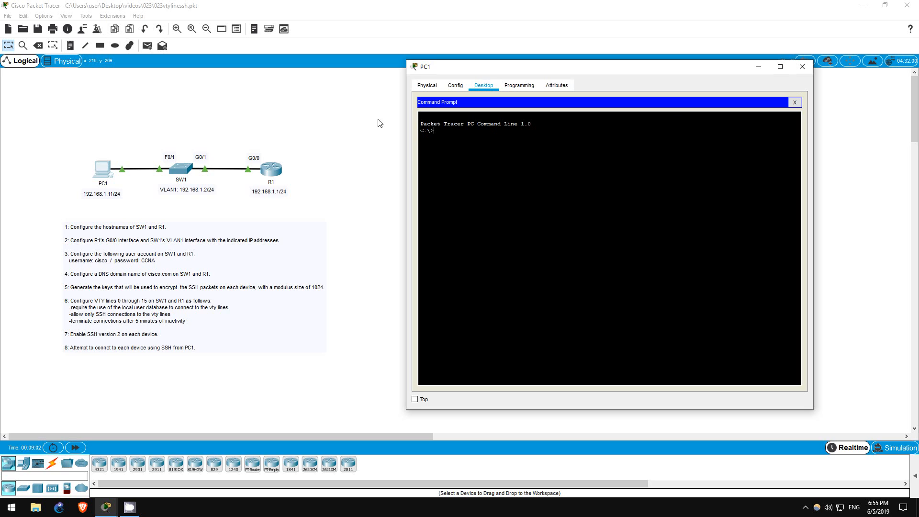
mouse_move(357, 109)
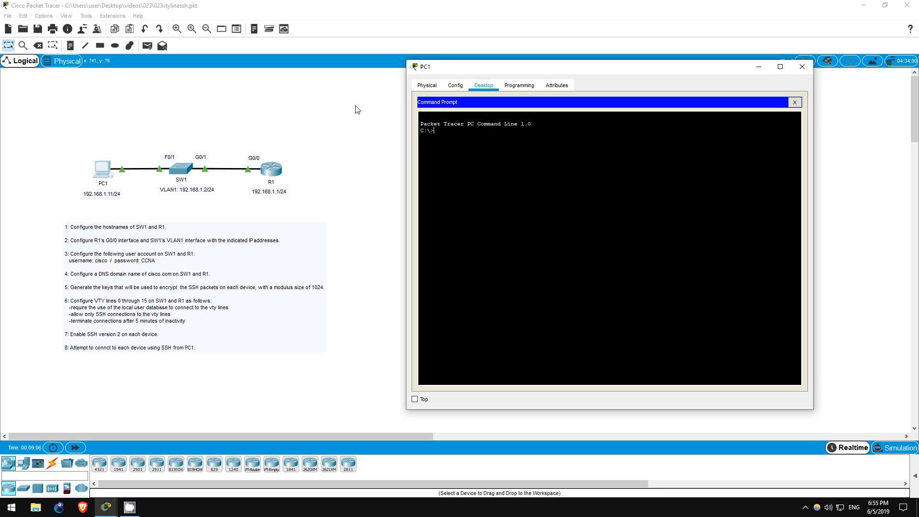
text(telnet 192.168.1.2)
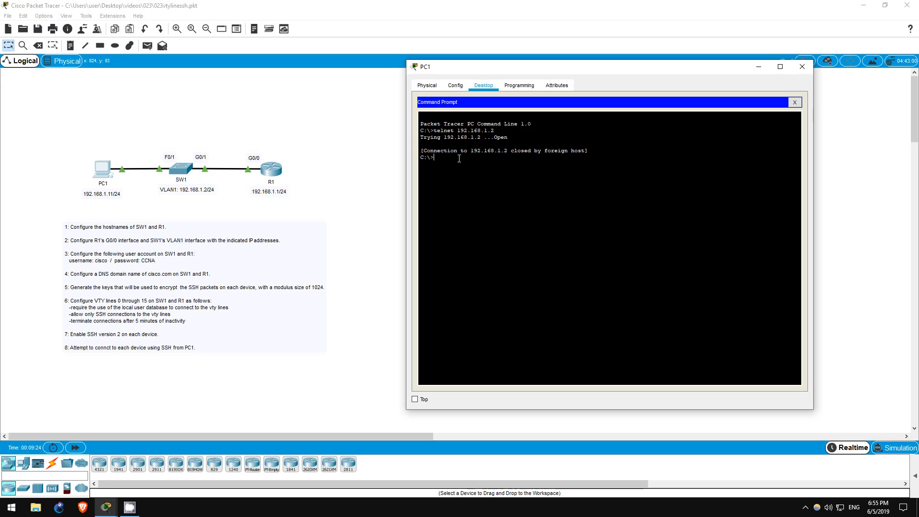
Start an SSH login to SW1 with ssh -l cisco 192.168.1.2
text(ssh -l)
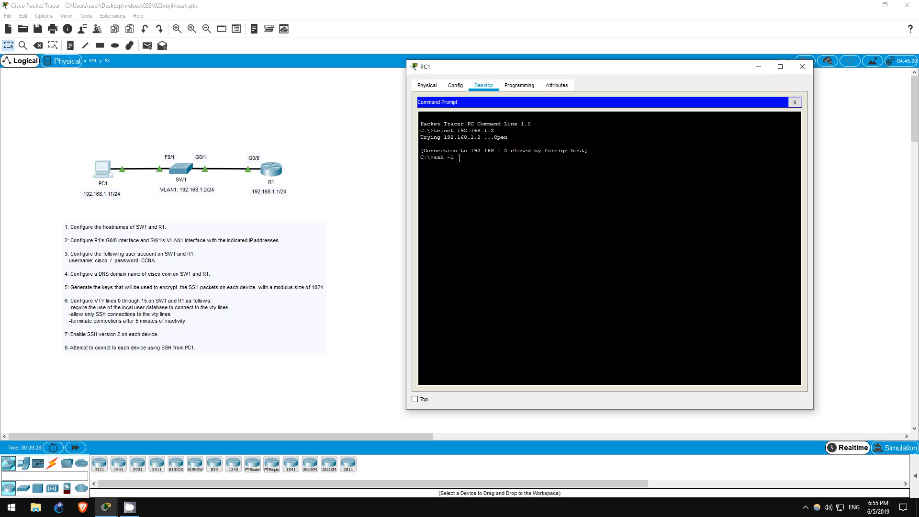
text(cisco)
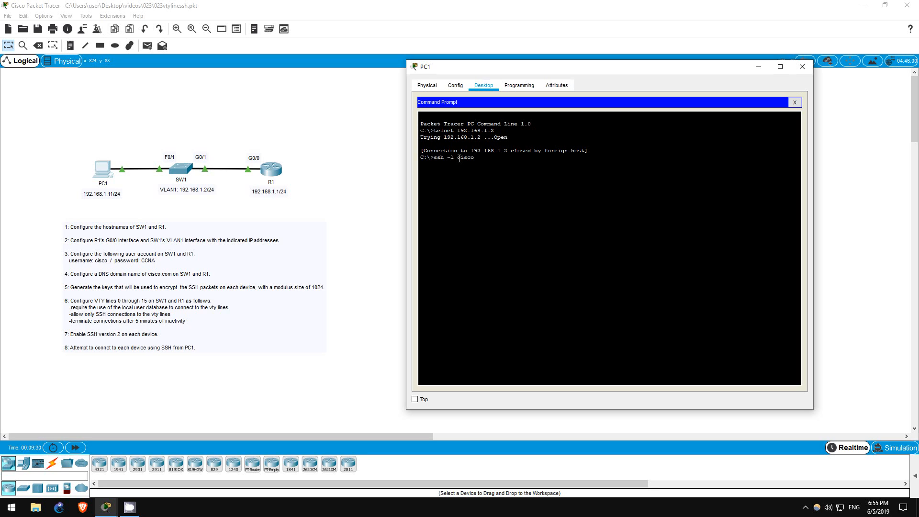
mouse_move(117, 248)
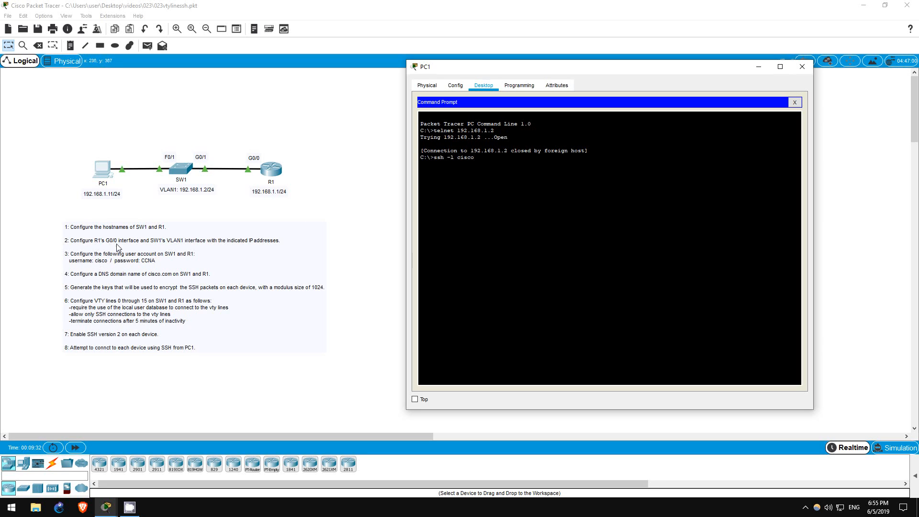
mouse_move(87, 269)
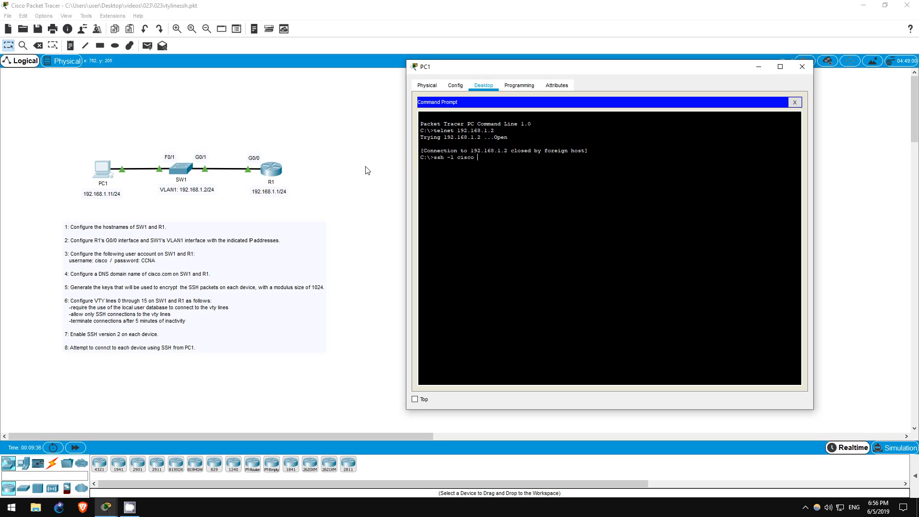
text(192.168.1.2)
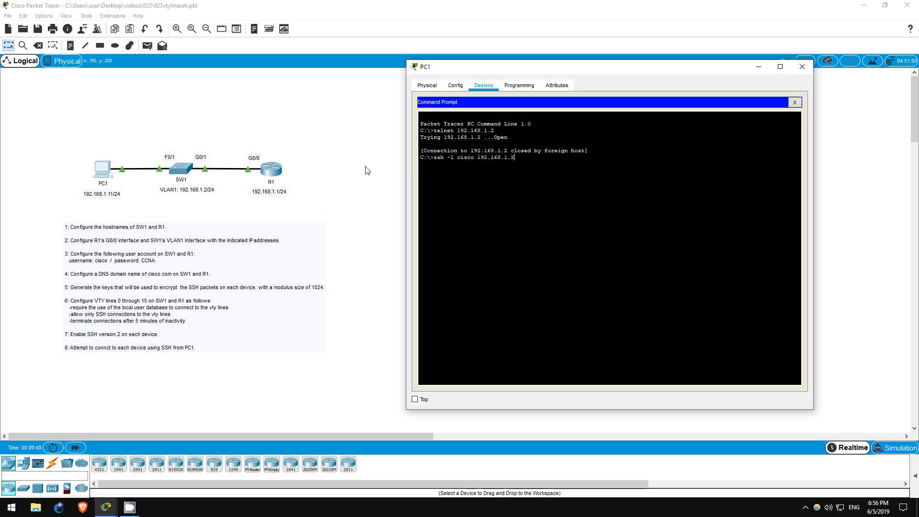
key(Return)
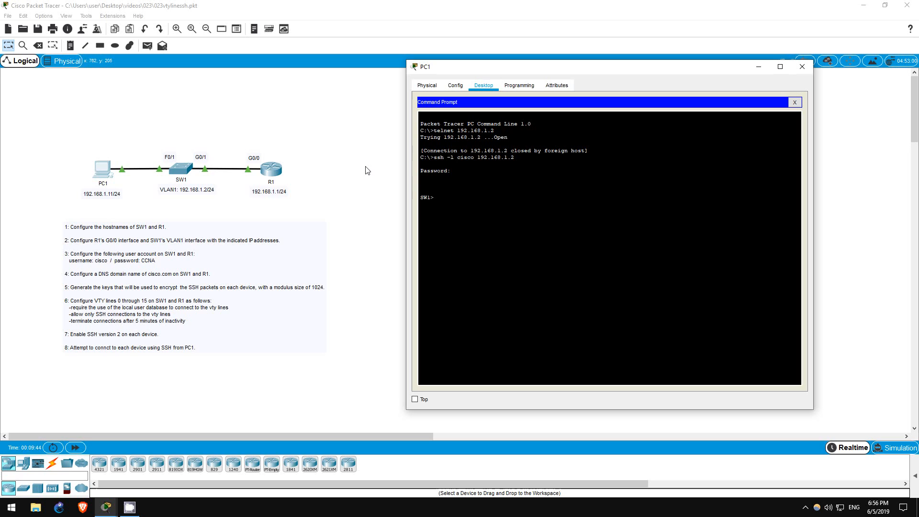
Confirm the SW1 prompt, exit, and SSH to R1 as cisco at 192.168.1.1
double_click(426, 198)
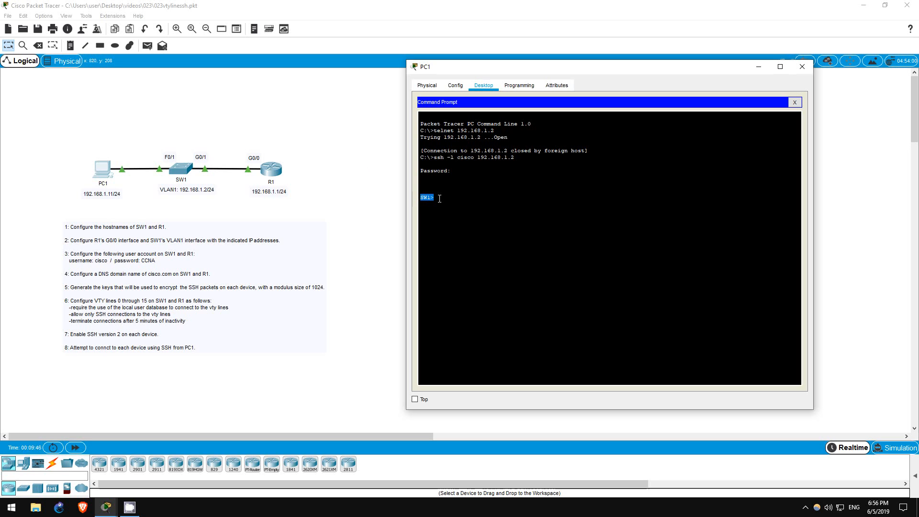
mouse_move(389, 192)
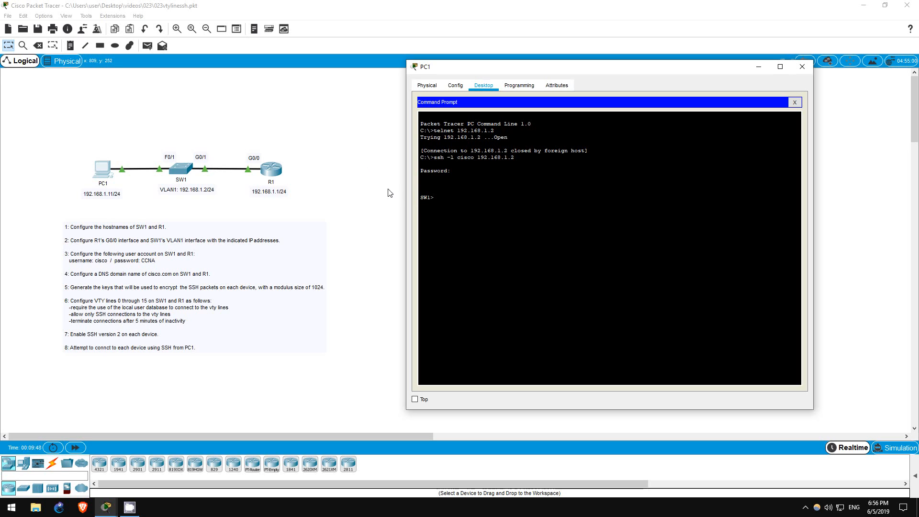
text(exit)
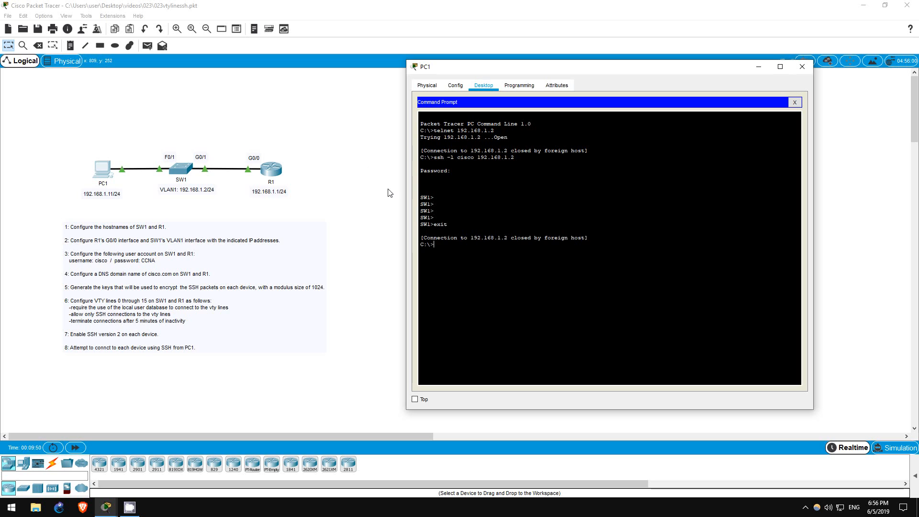
text(ssh)
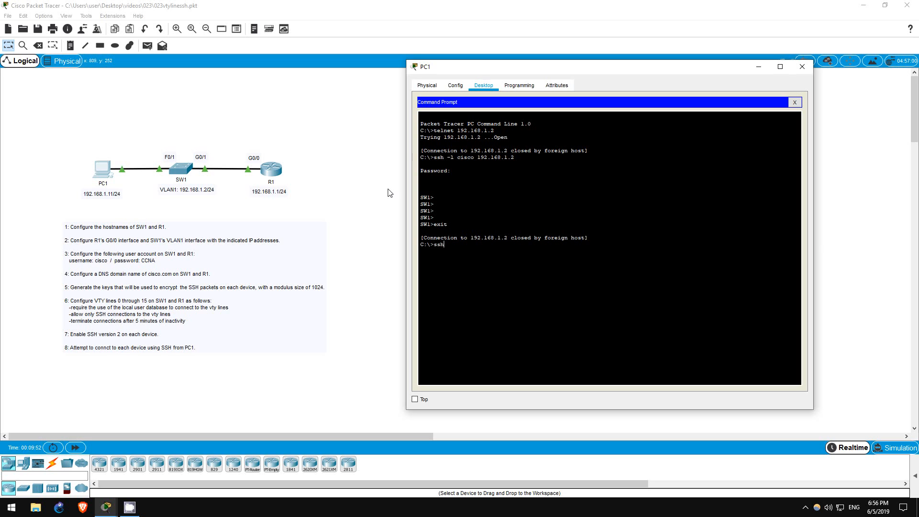
text(-l cisco)
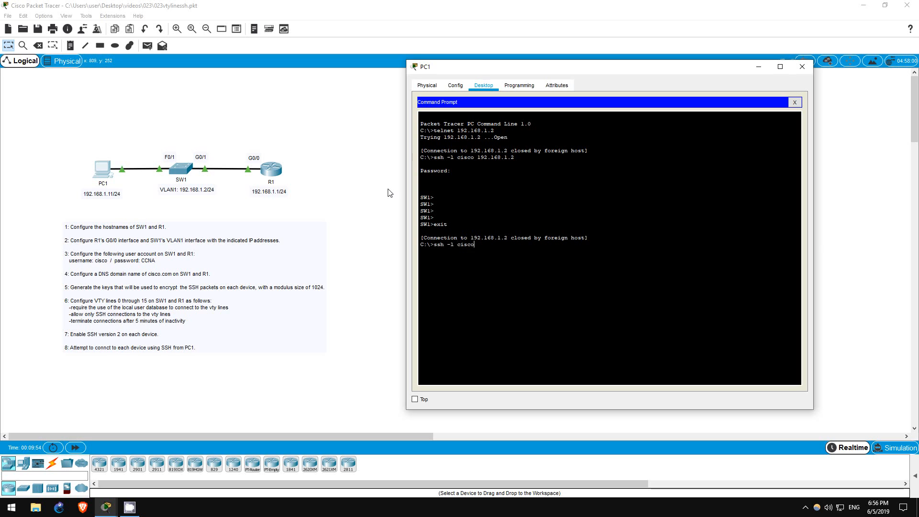
text(192.168)
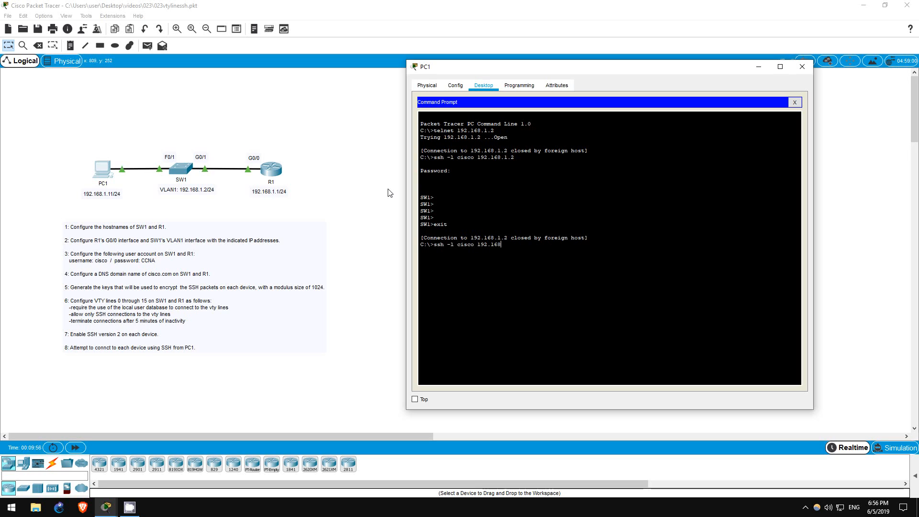
key(Return)
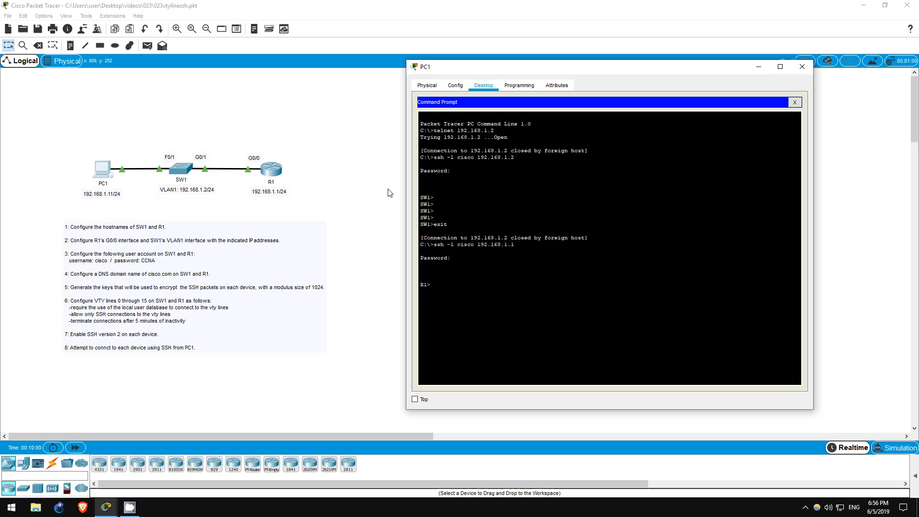
Verify the live R1 prompt and exit the SSH session back to PC1
key(Return)
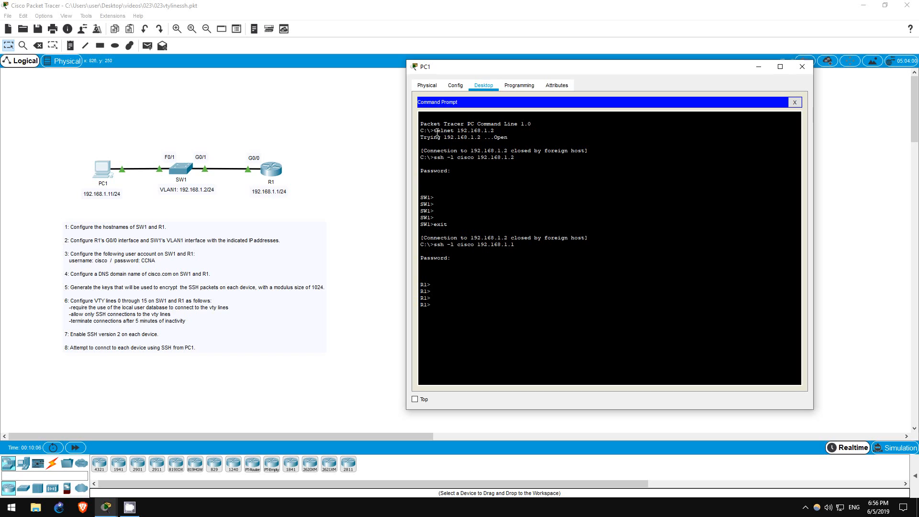
double_click(463, 131)
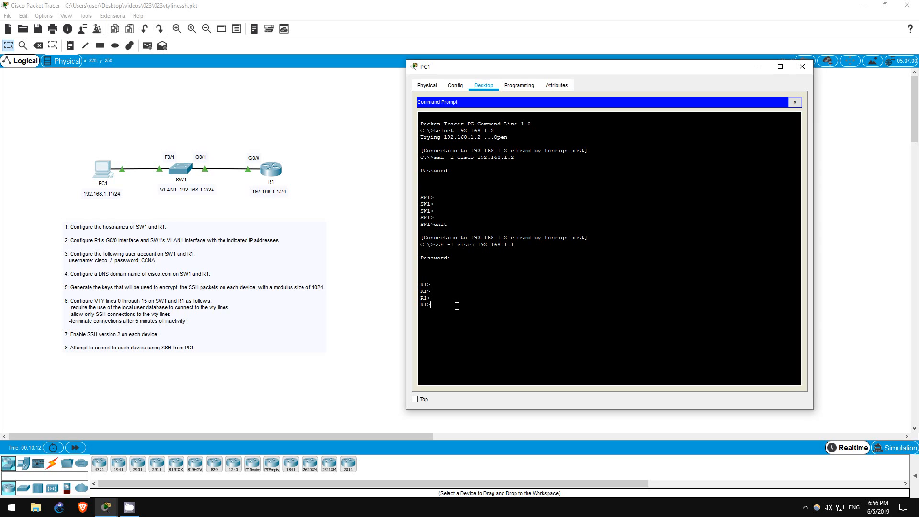
text(exit)
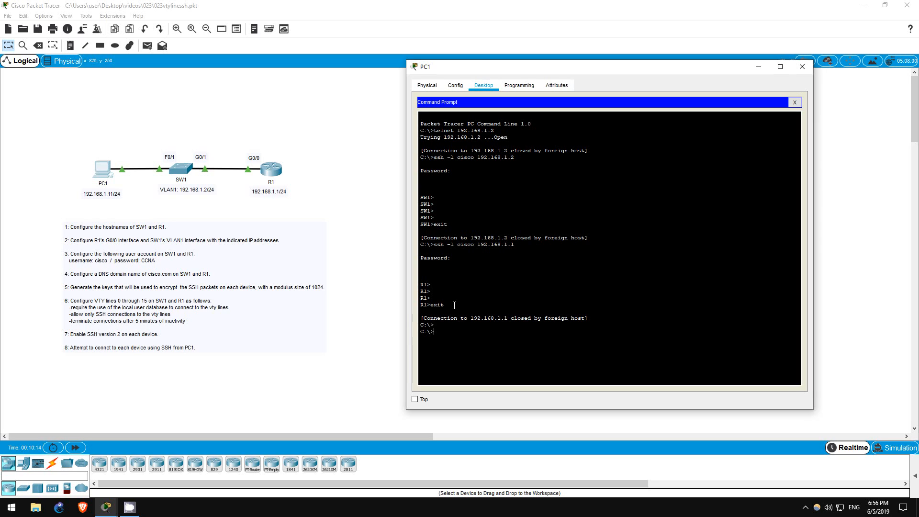